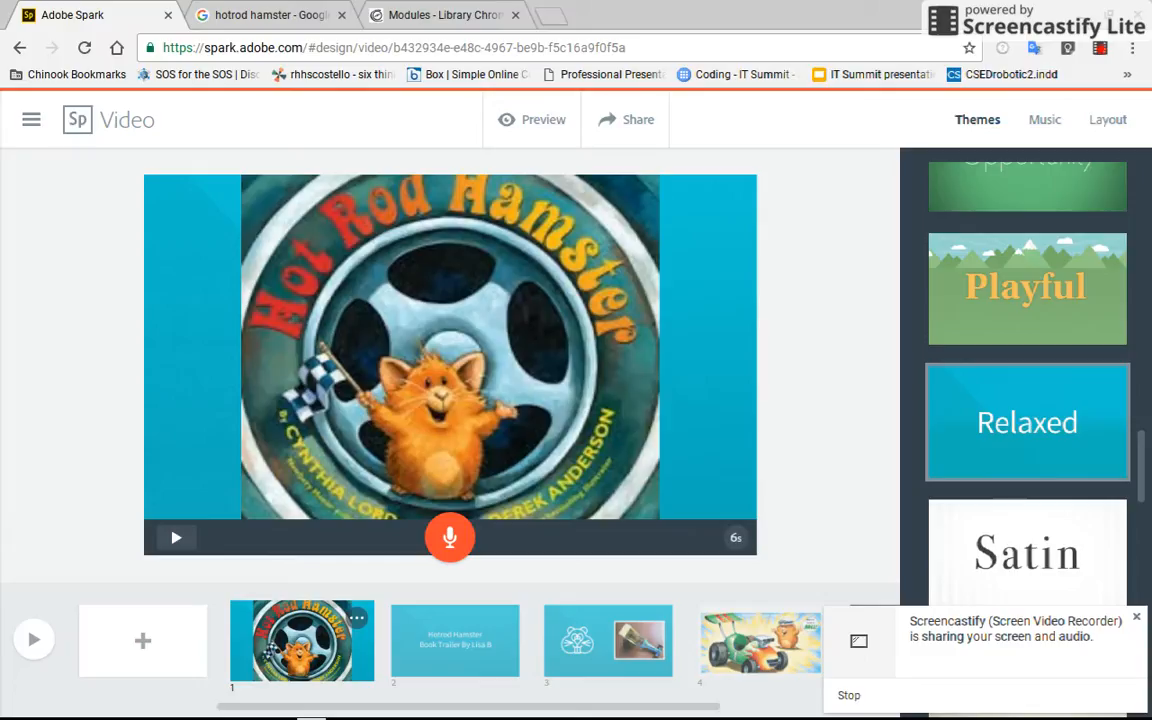
# Switch to the Google tab with the hotrod hamster image results for a screenshot
pyautogui.click(258, 16)
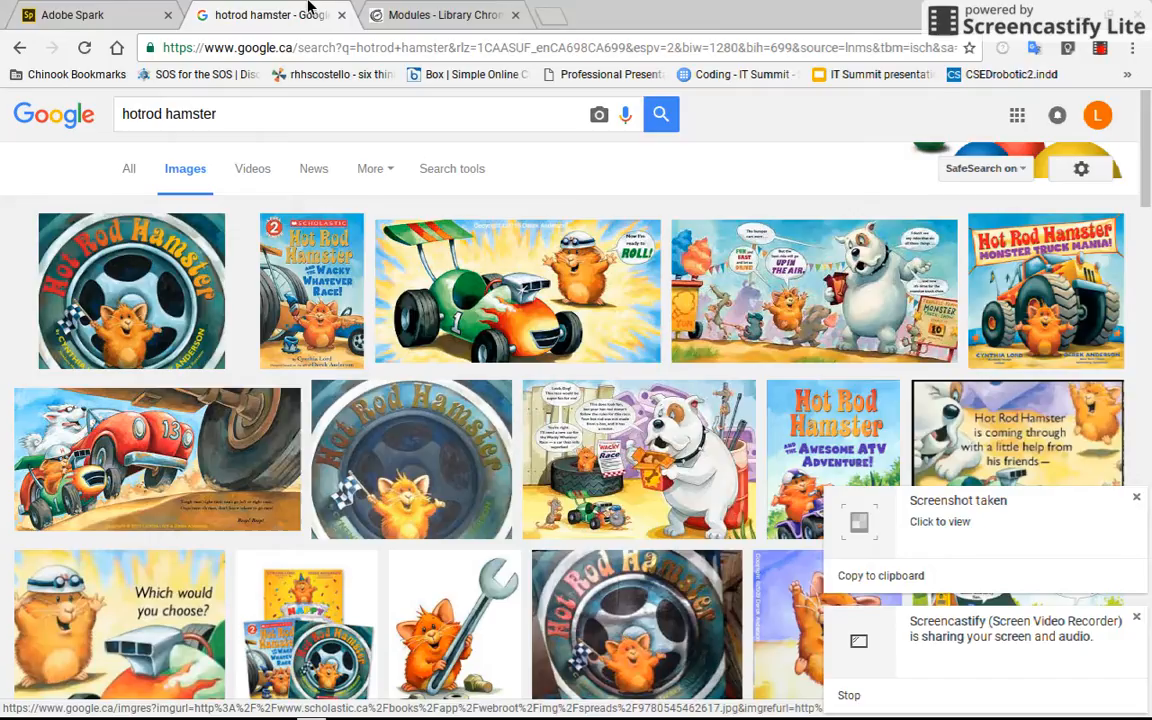
# Add a photo slide after the cover in Spark Video and start uploading from the computer
pyautogui.click(76, 16)
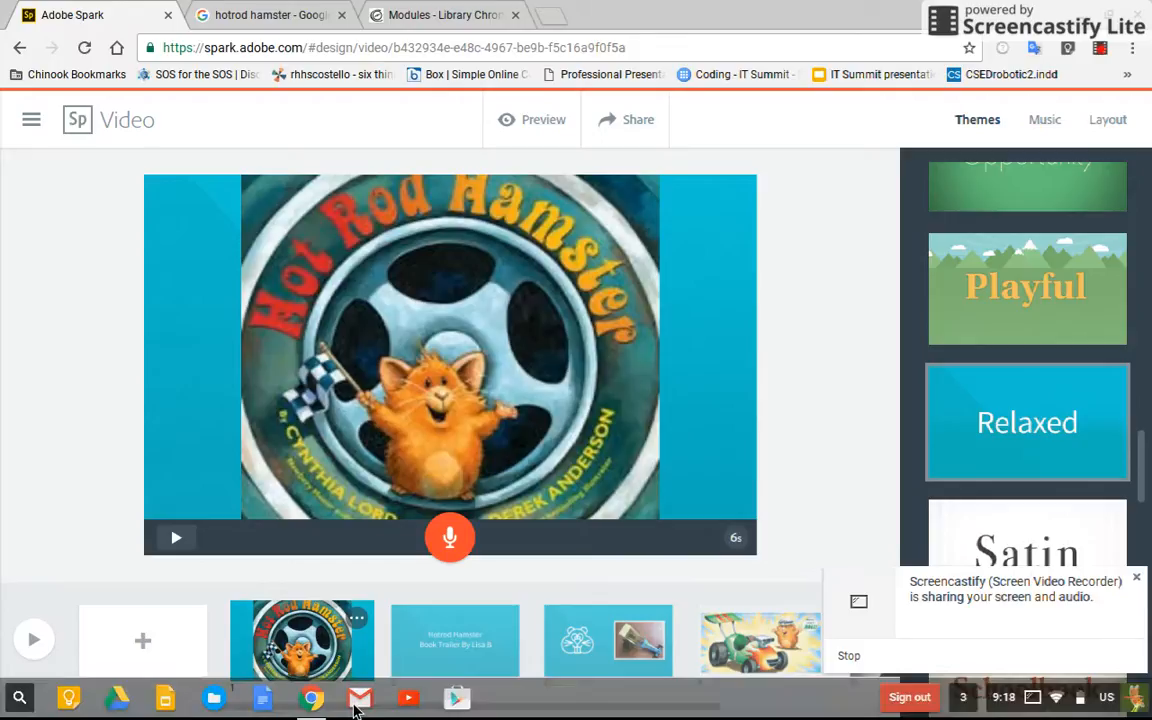
pyautogui.click(454, 640)
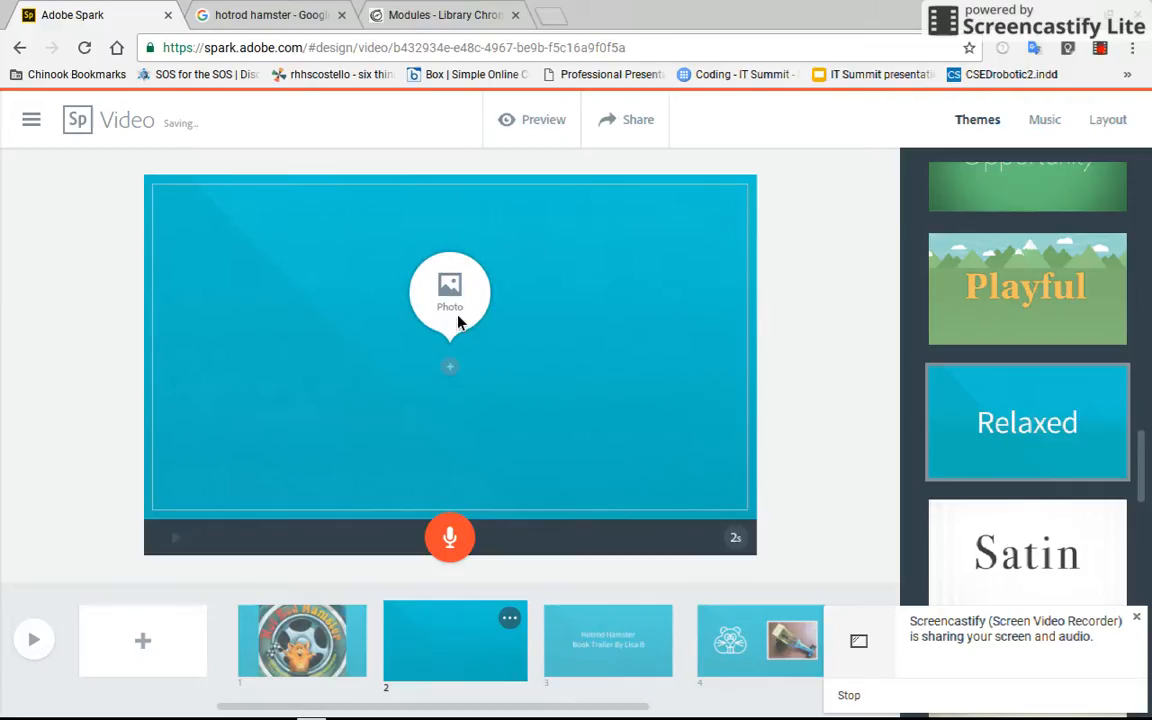
pyautogui.click(450, 290)
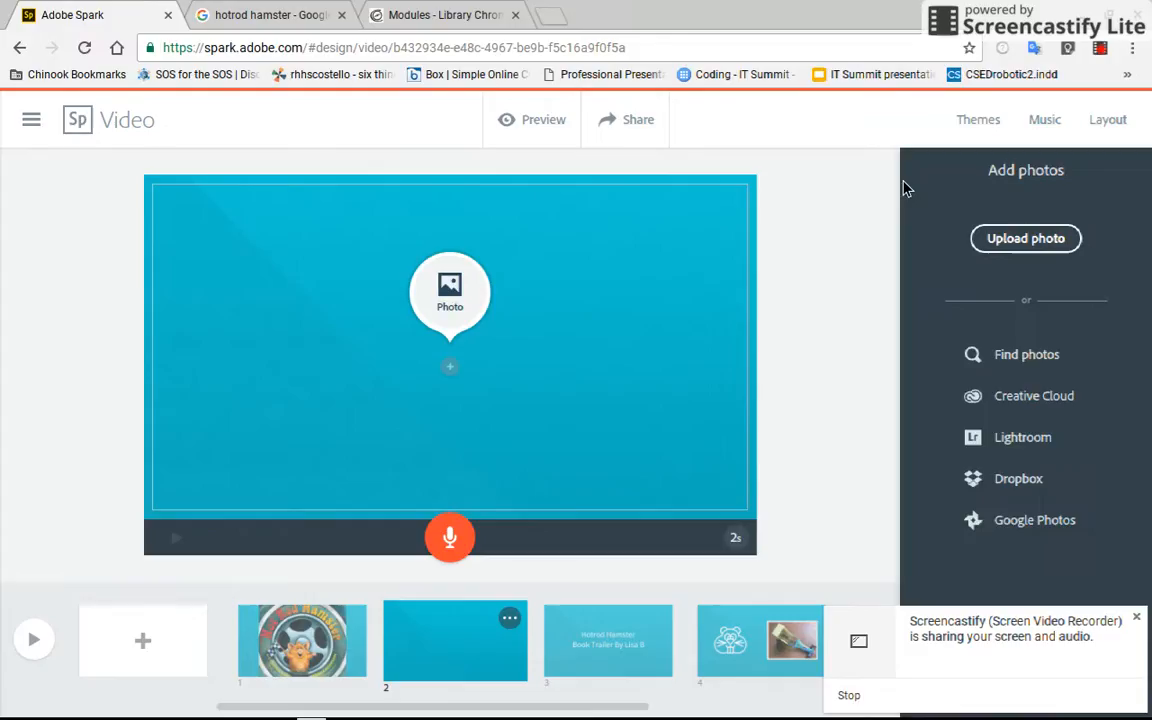
pyautogui.click(1024, 238)
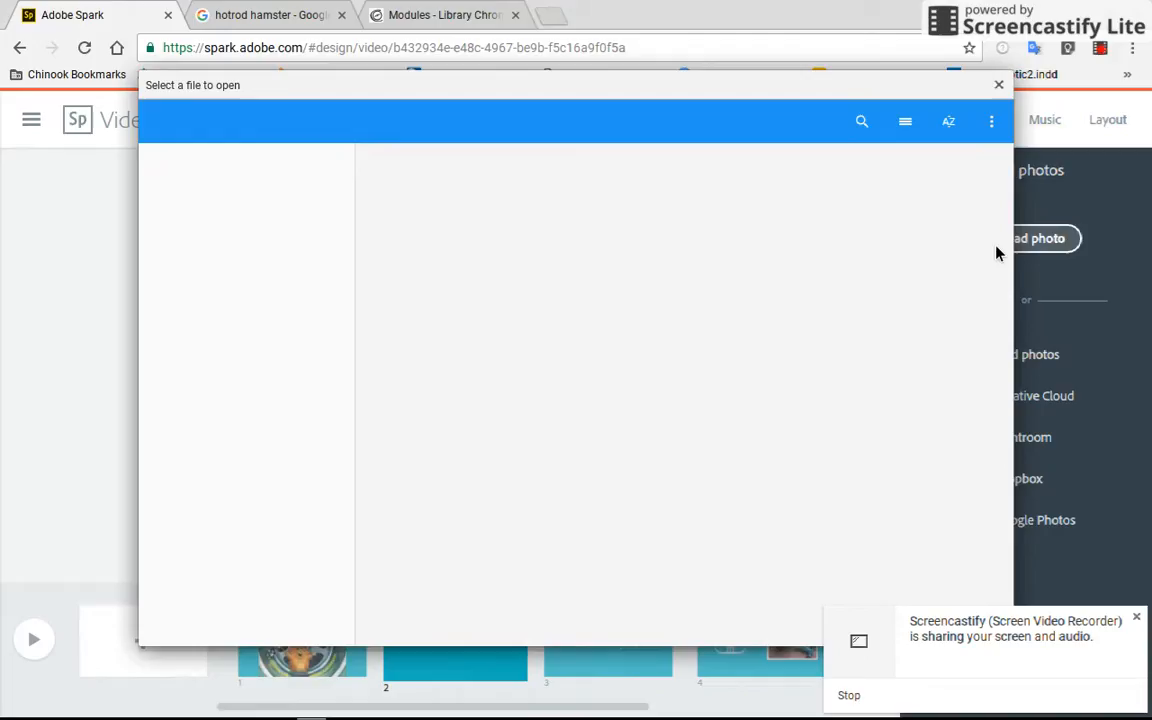
pyautogui.click(216, 348)
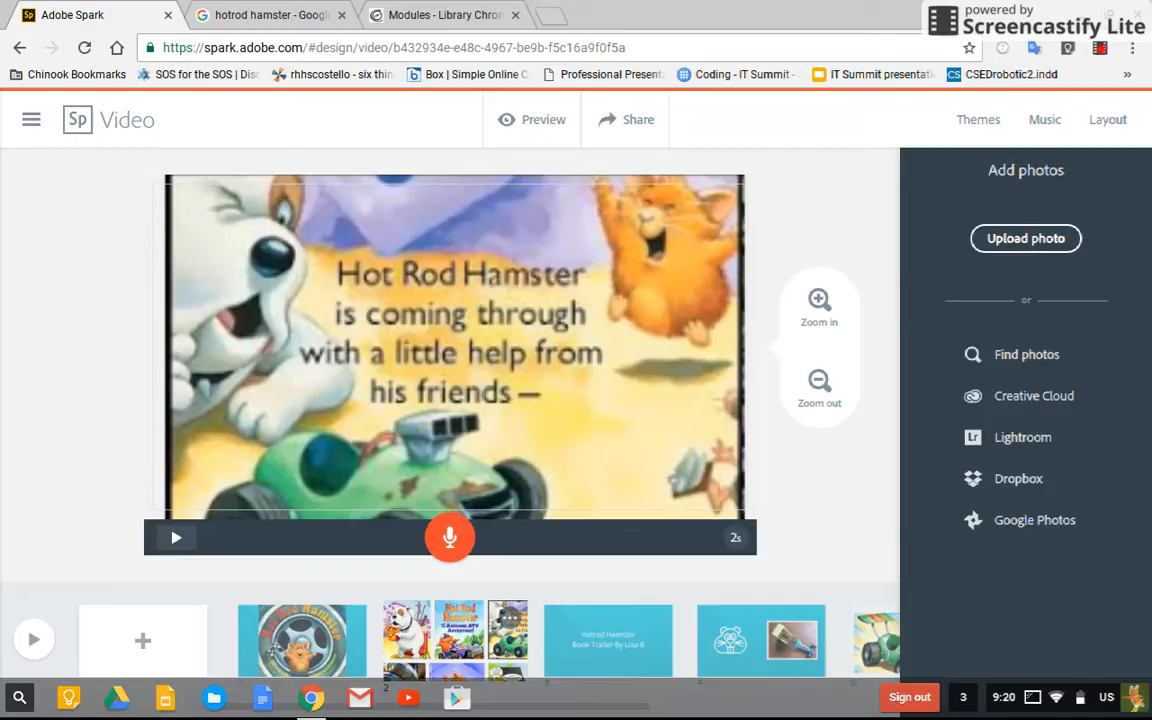
pyautogui.moveTo(18, 696)
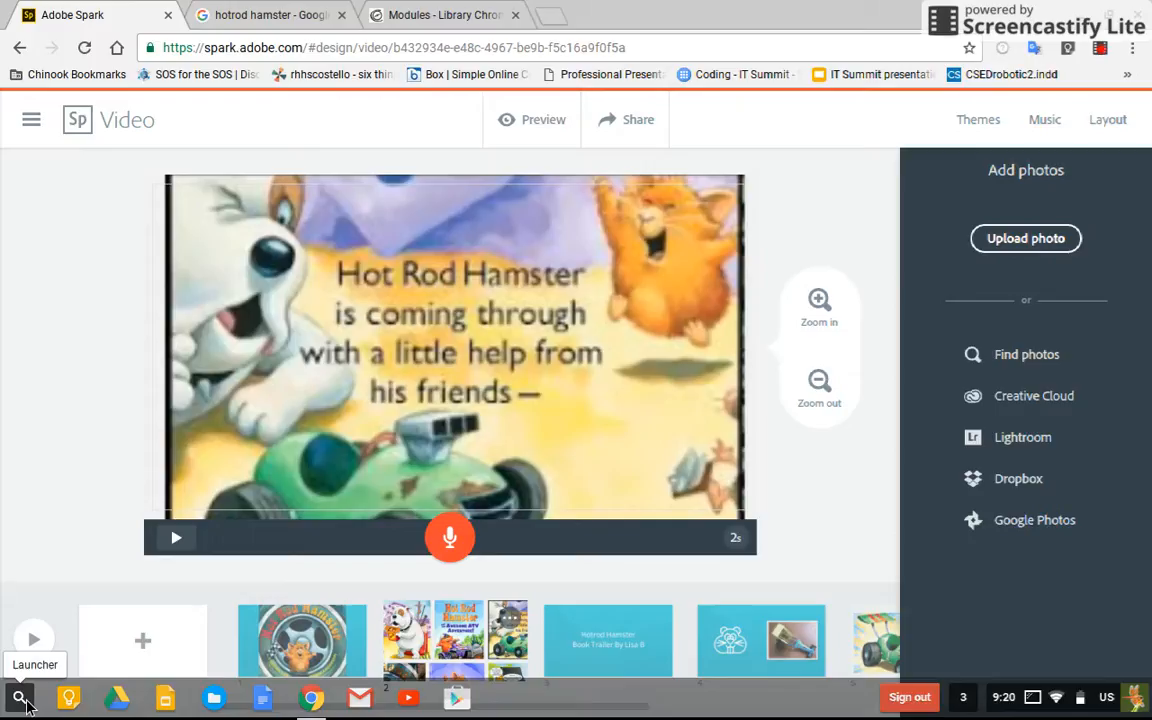
# Open the Chromebook app launcher from the shelf
pyautogui.click(18, 696)
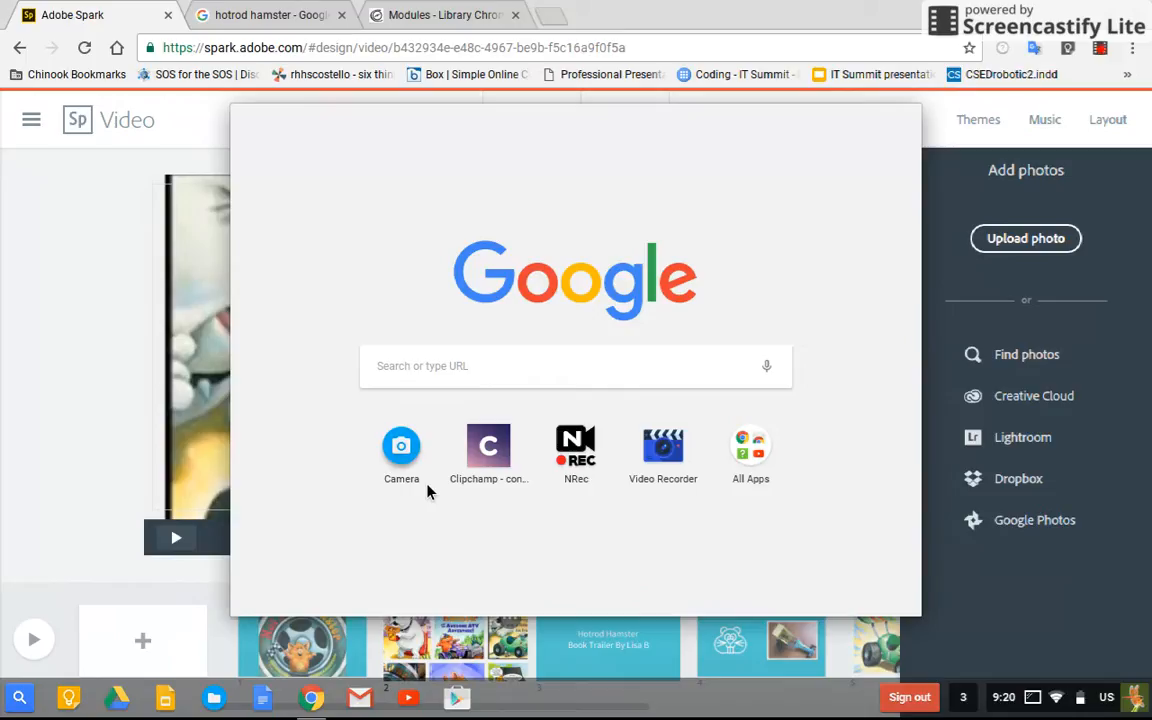
# Show all installed apps and launch the Camera app
pyautogui.click(750, 444)
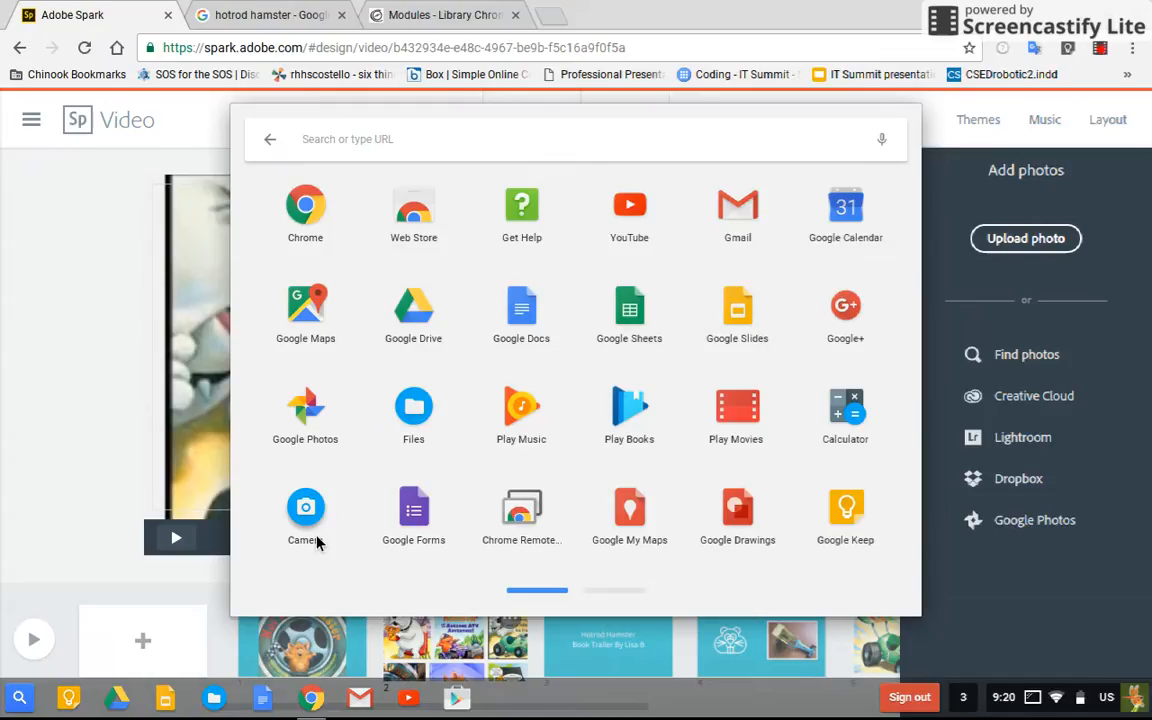
pyautogui.click(304, 504)
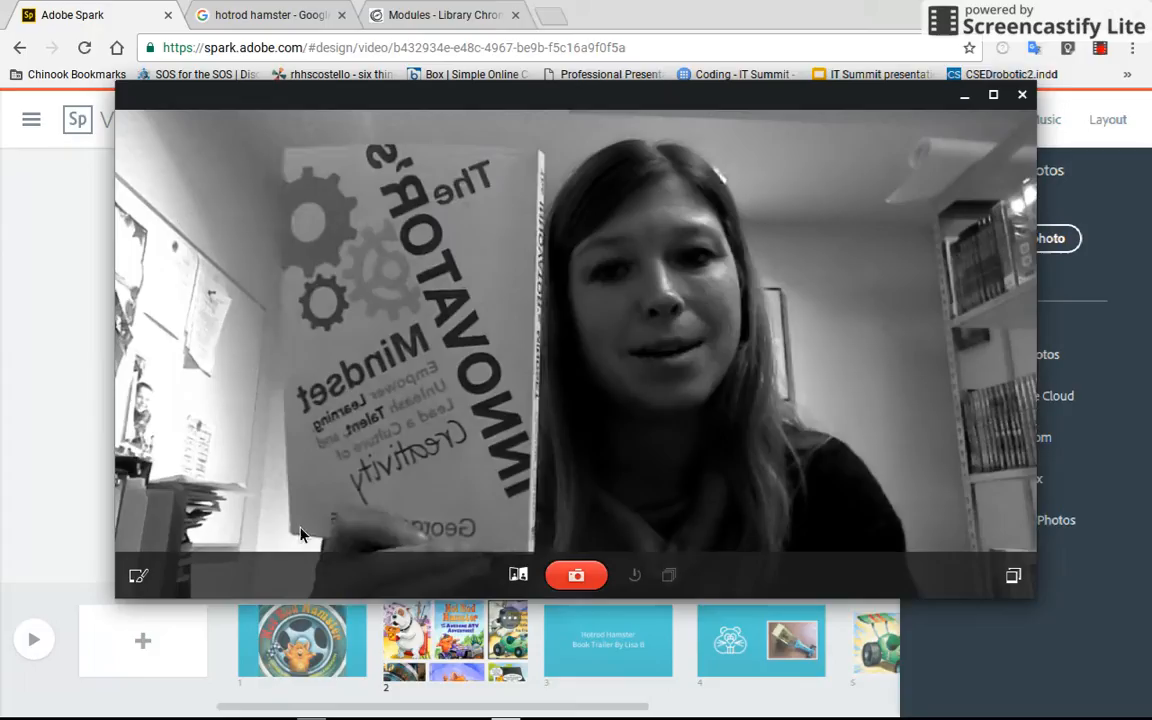
# Take a webcam photo of The Innovator's Mindset book held up to the camera
pyautogui.click(576, 576)
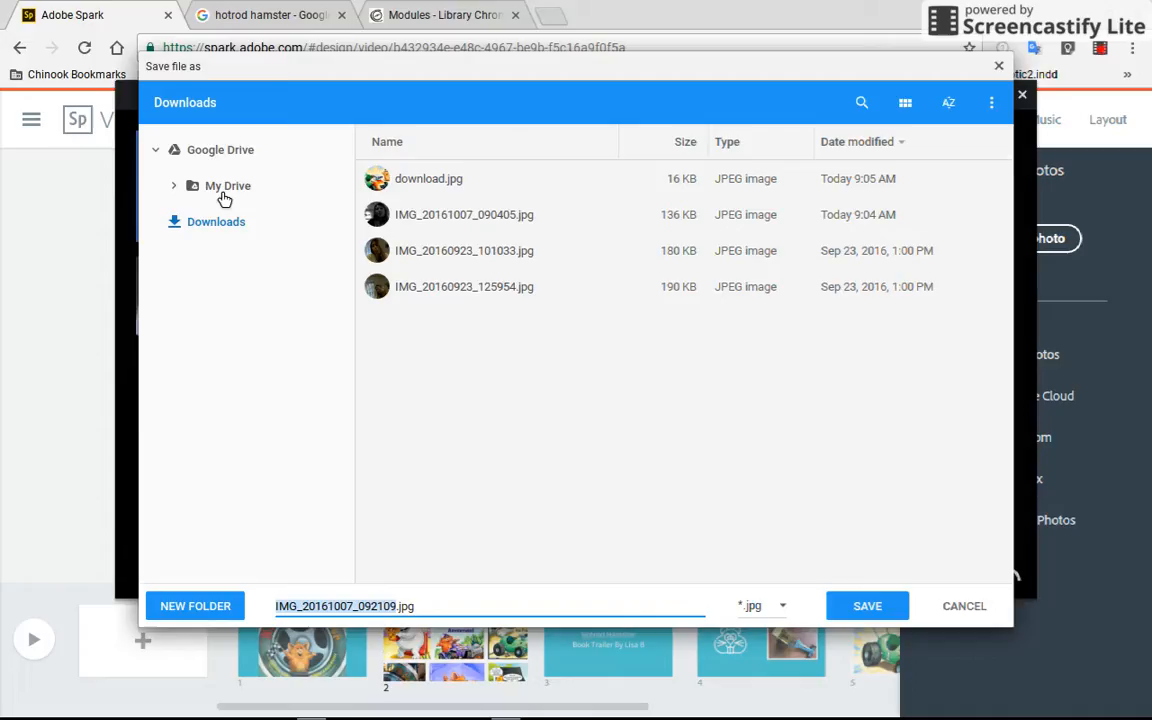
pyautogui.moveTo(236, 240)
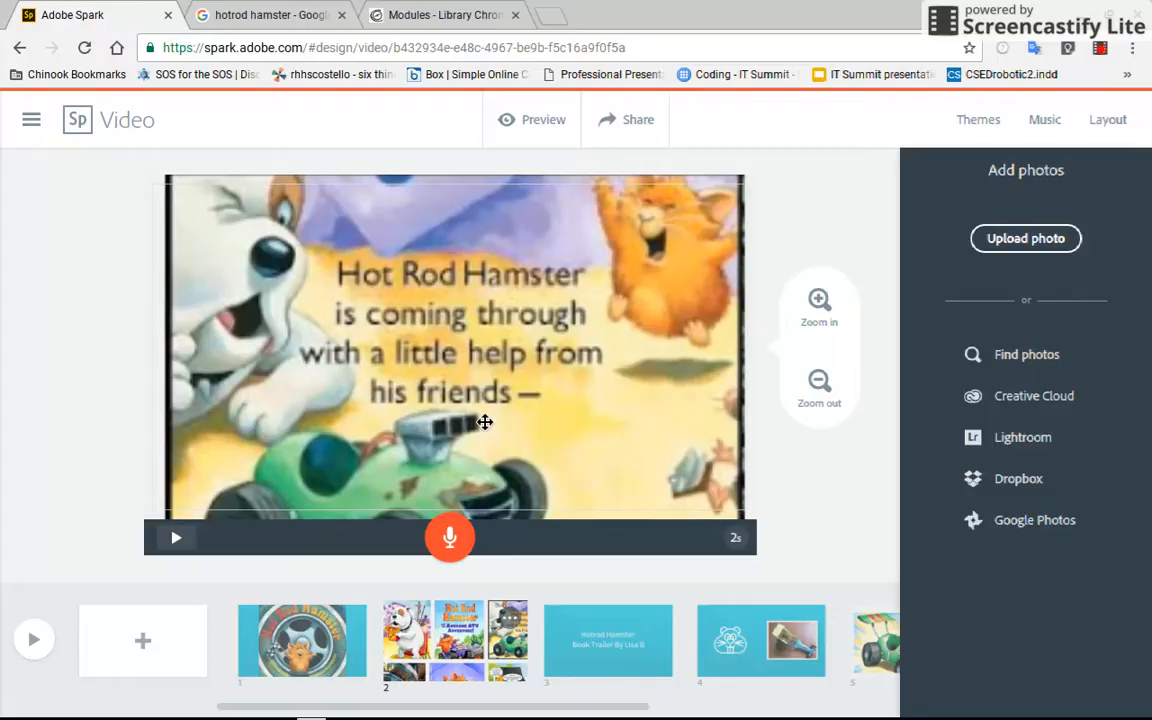
pyautogui.moveTo(140, 644)
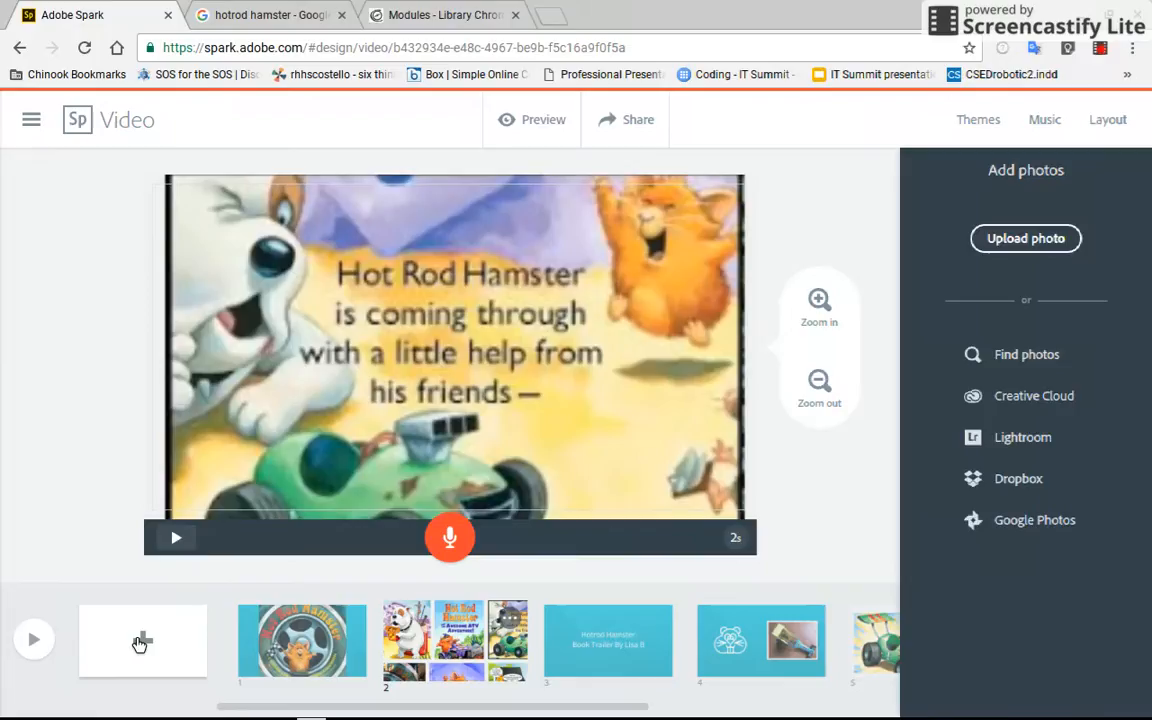
# Add a new blank third slide after the Hot Rod Hamster slide
pyautogui.click(1108, 120)
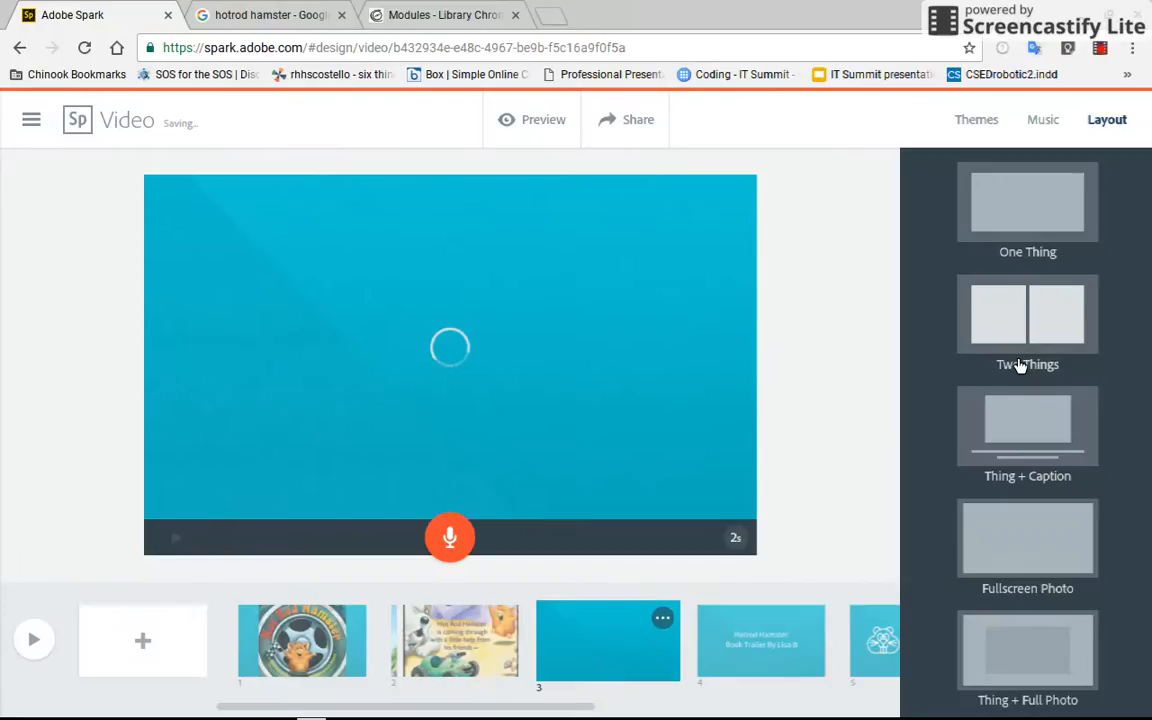
# Give slide 3 a Two Things layout and choose Photo for its left half
pyautogui.click(1028, 314)
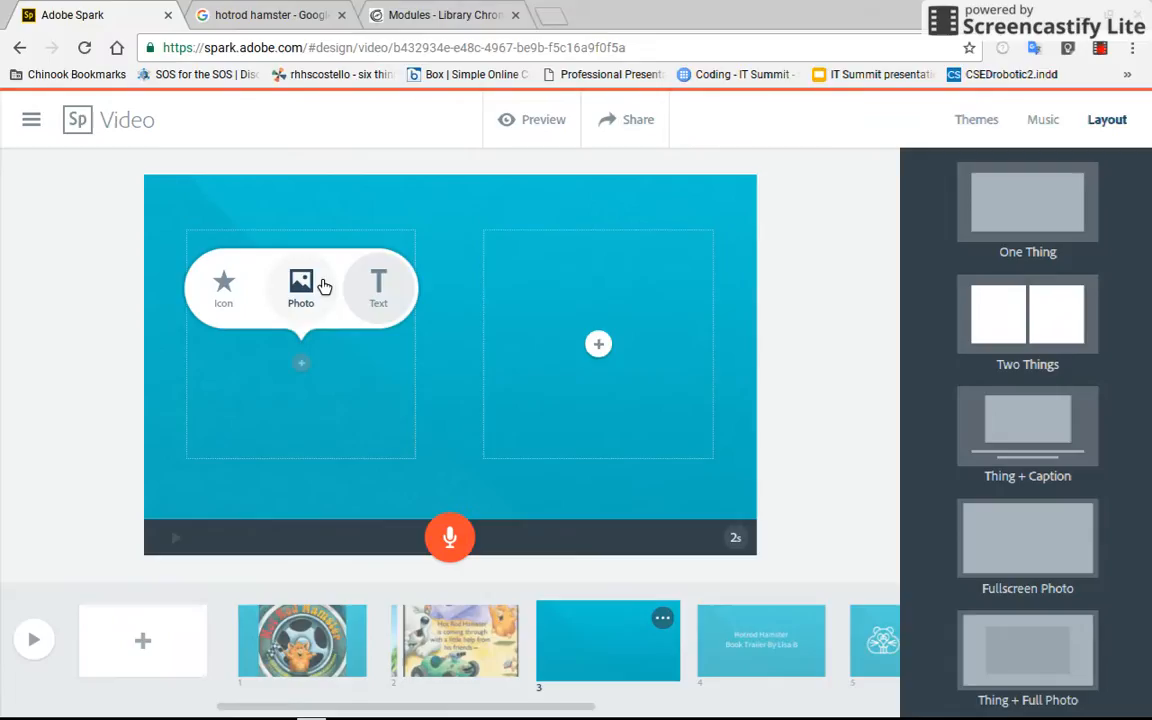
pyautogui.click(300, 284)
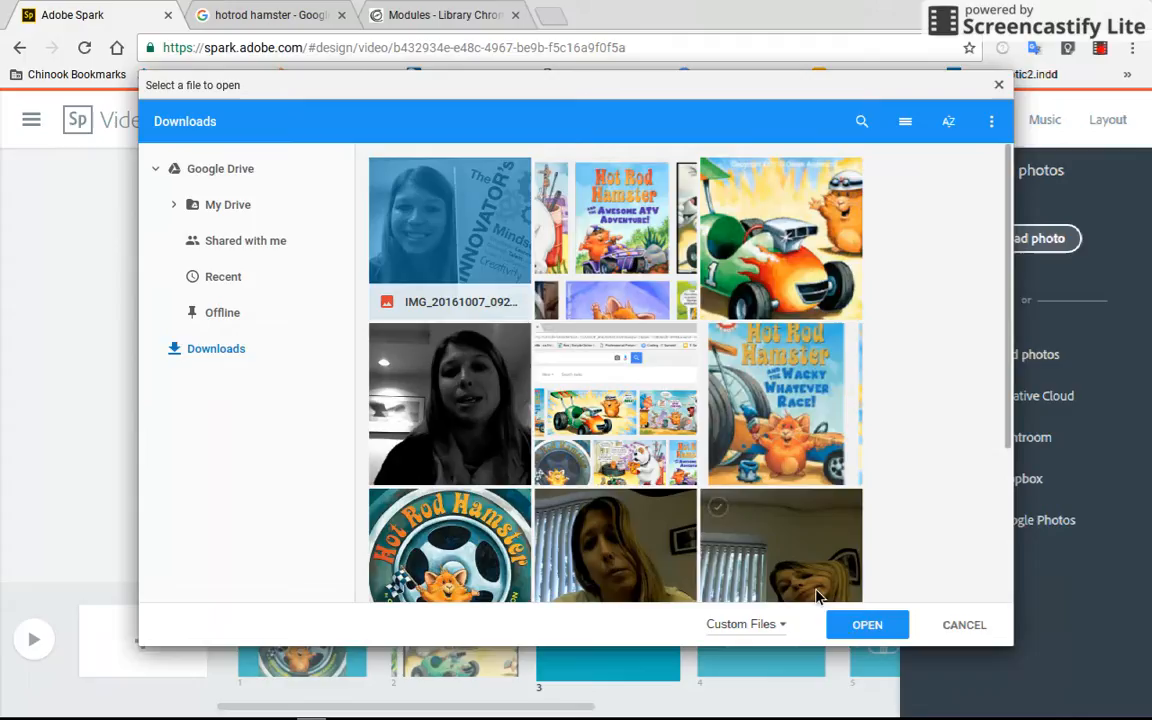
# Place the Downloads photo of the person holding a book into the left half
pyautogui.click(866, 624)
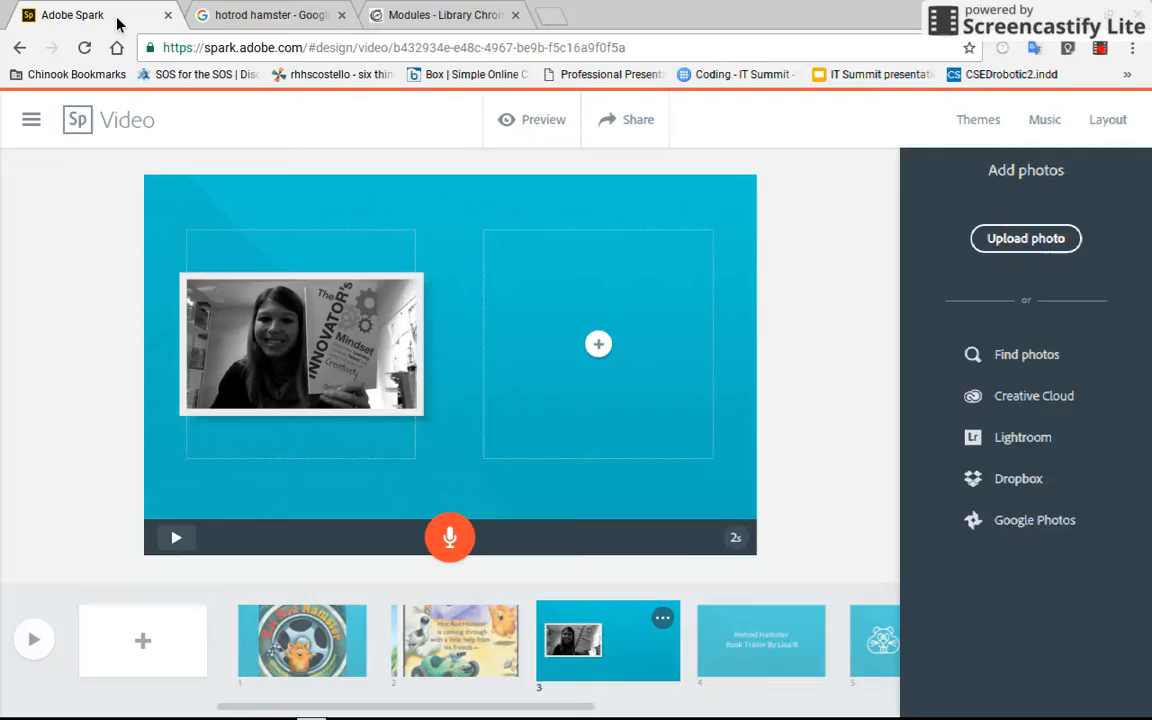
# In the Google Images results, choose Save image as on the round Hot Rod Hamster cover
pyautogui.click(256, 16)
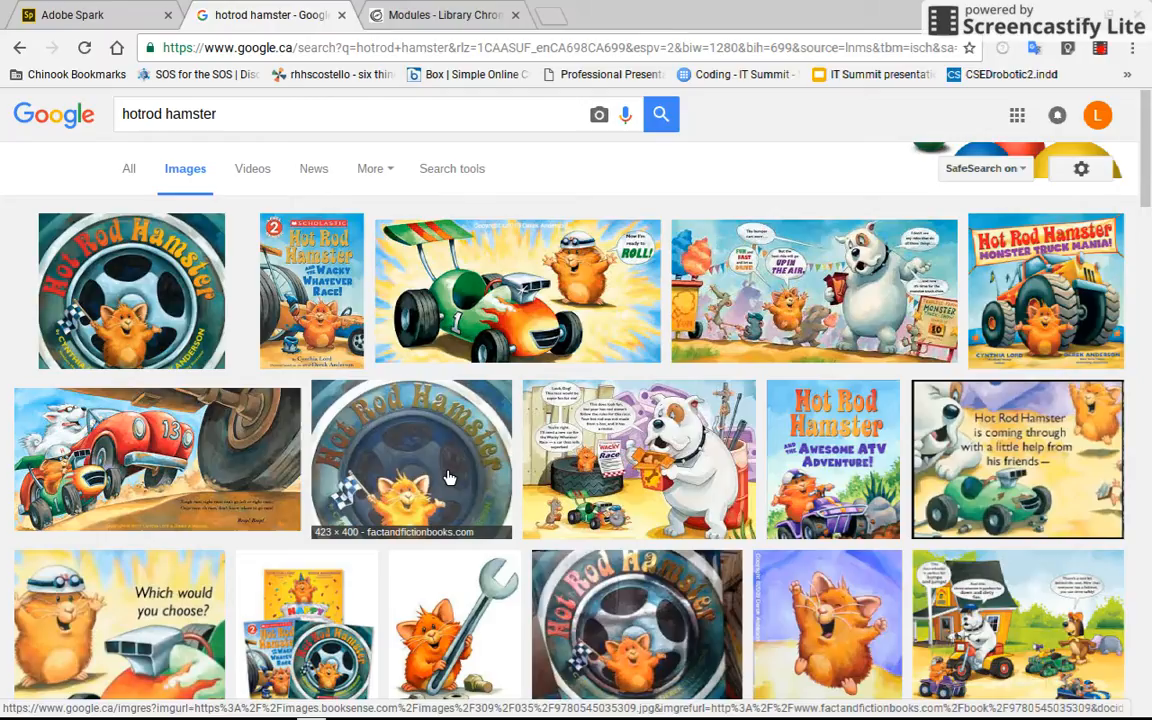
pyautogui.rightClick(448, 478)
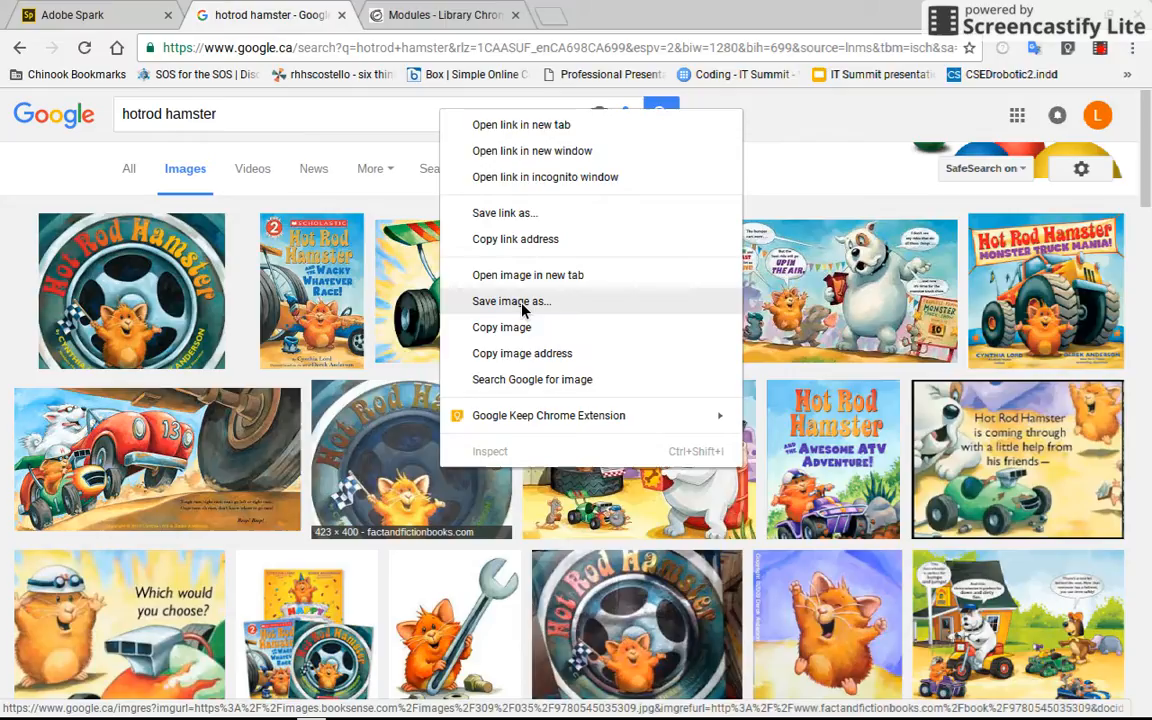
pyautogui.click(510, 300)
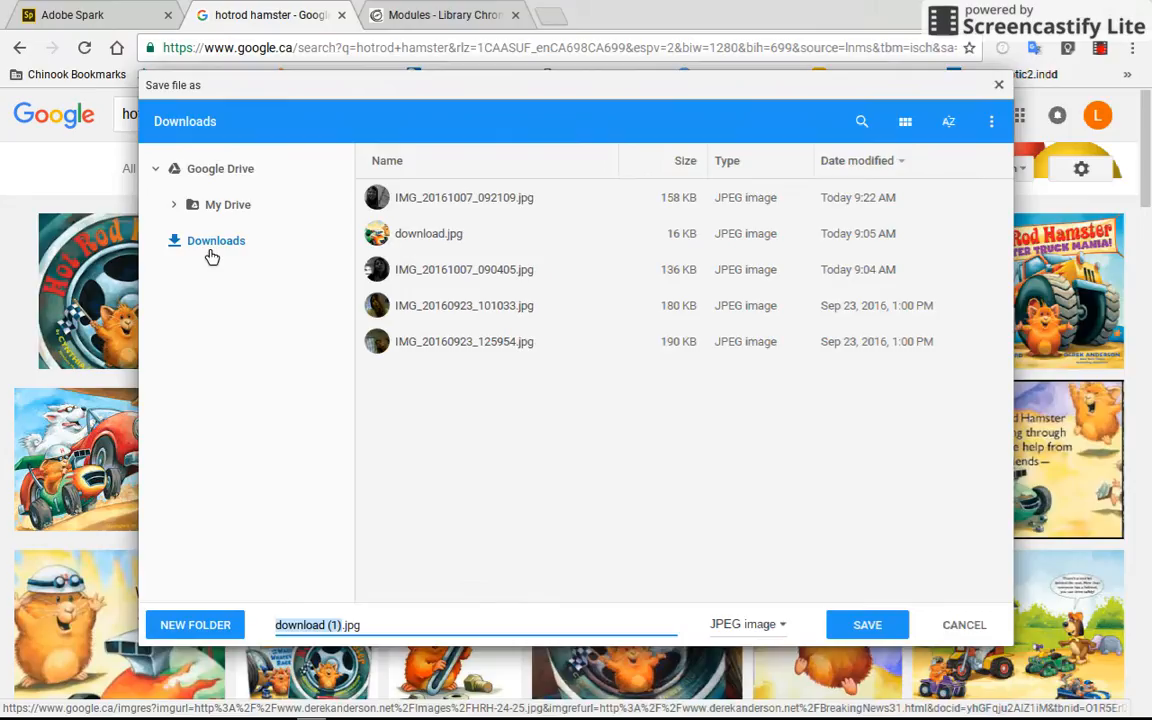
# Save the round Hot Rod Hamster cover into Downloads as download (1).jpg
pyautogui.click(332, 624)
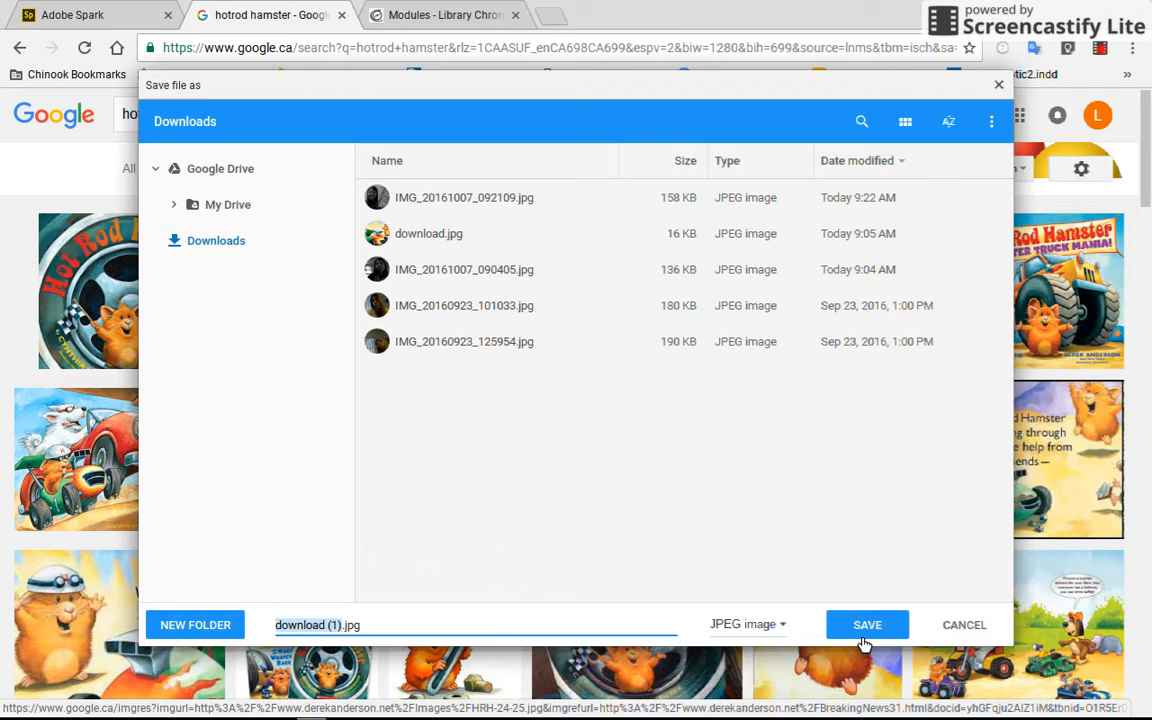
pyautogui.click(868, 624)
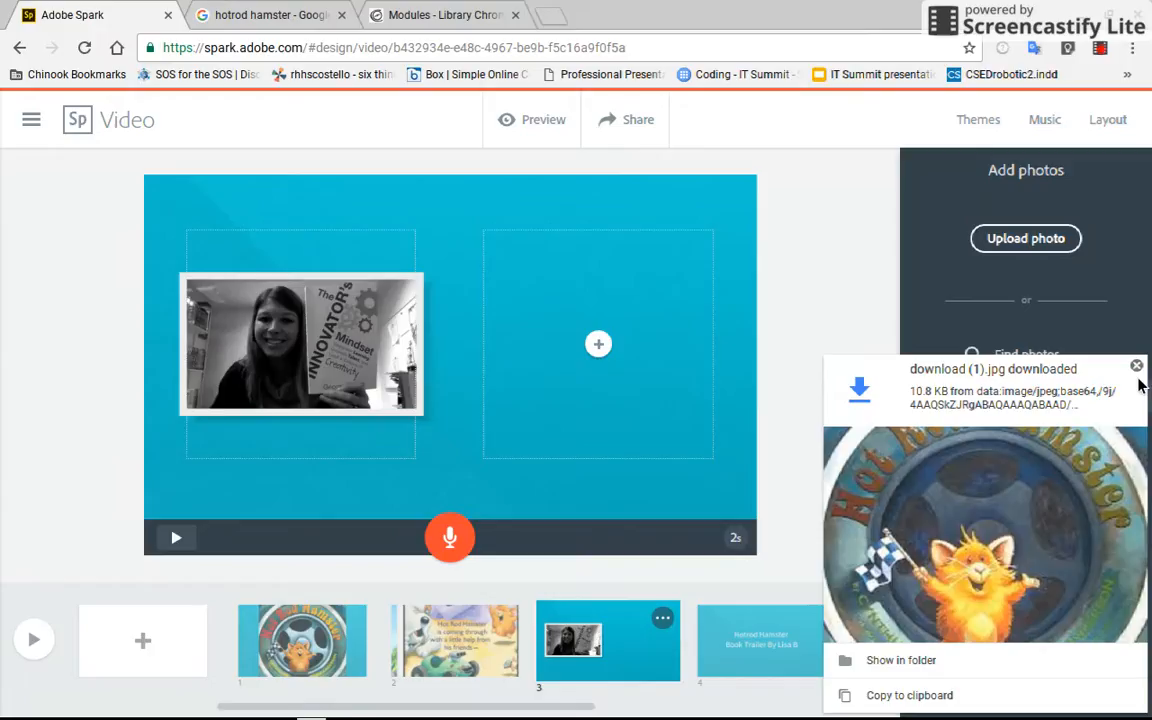
# Dismiss the download notification before uploading download (1).jpg into the left photo slot
pyautogui.click(1024, 238)
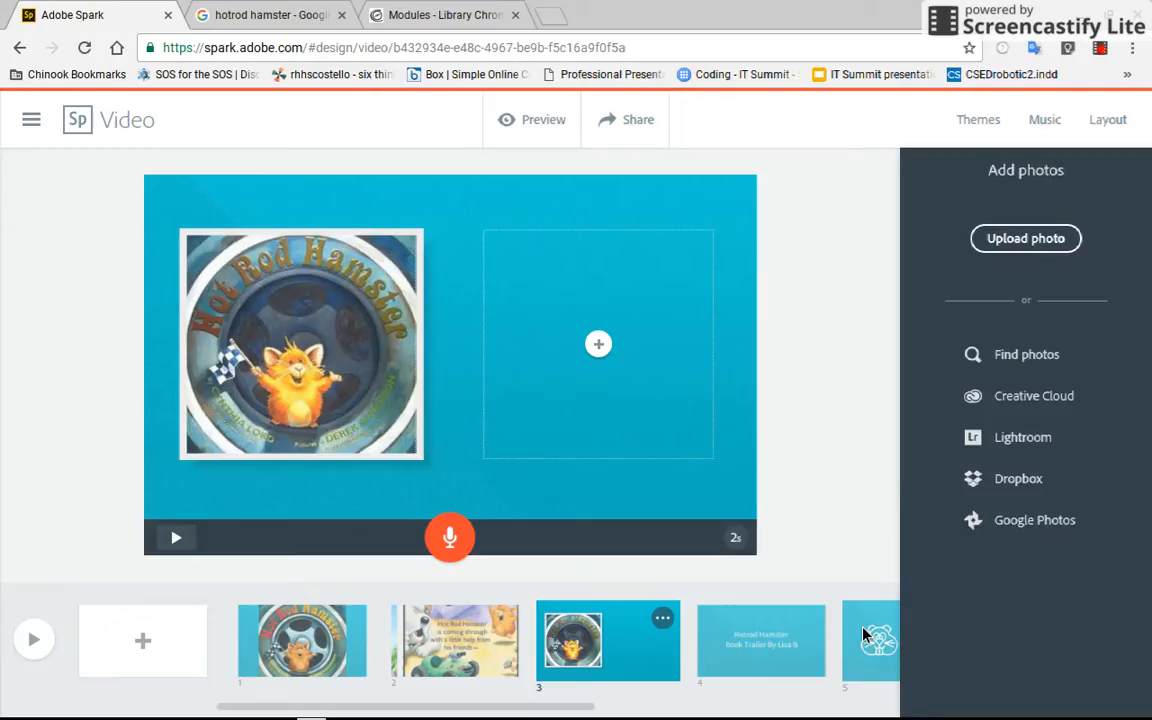
pyautogui.moveTo(600, 348)
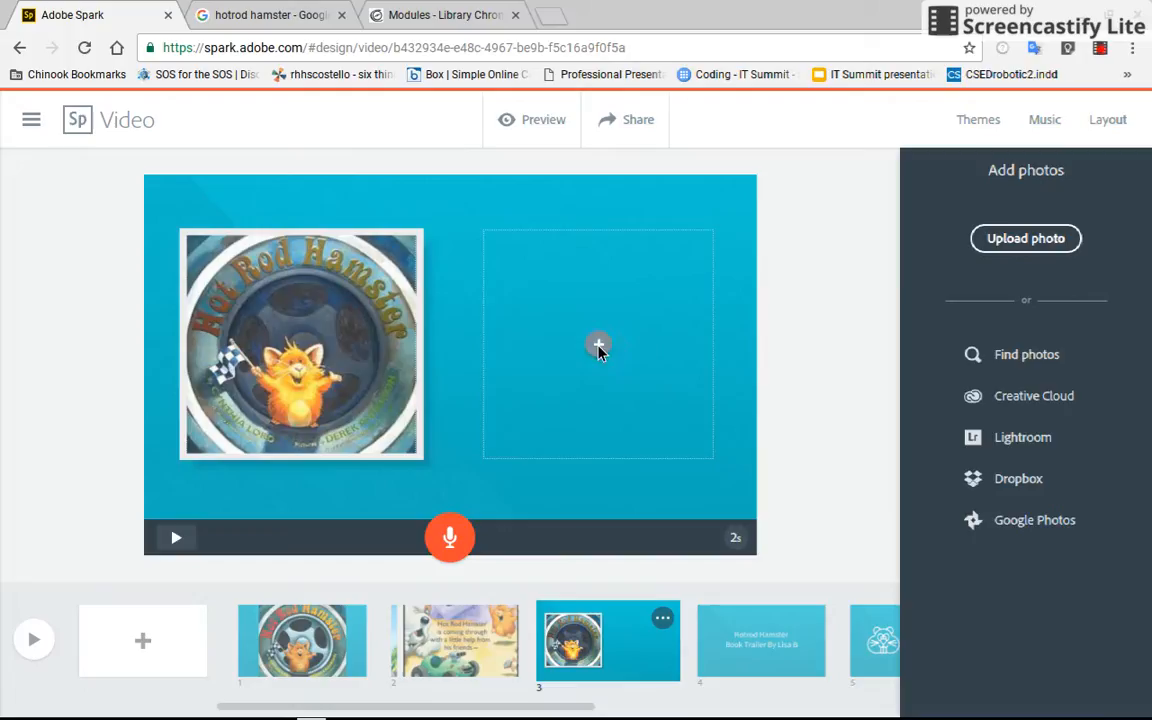
# Switch slide 3 to the One Thing layout so the Hot Rod Hamster cover sits centred alone
pyautogui.click(598, 348)
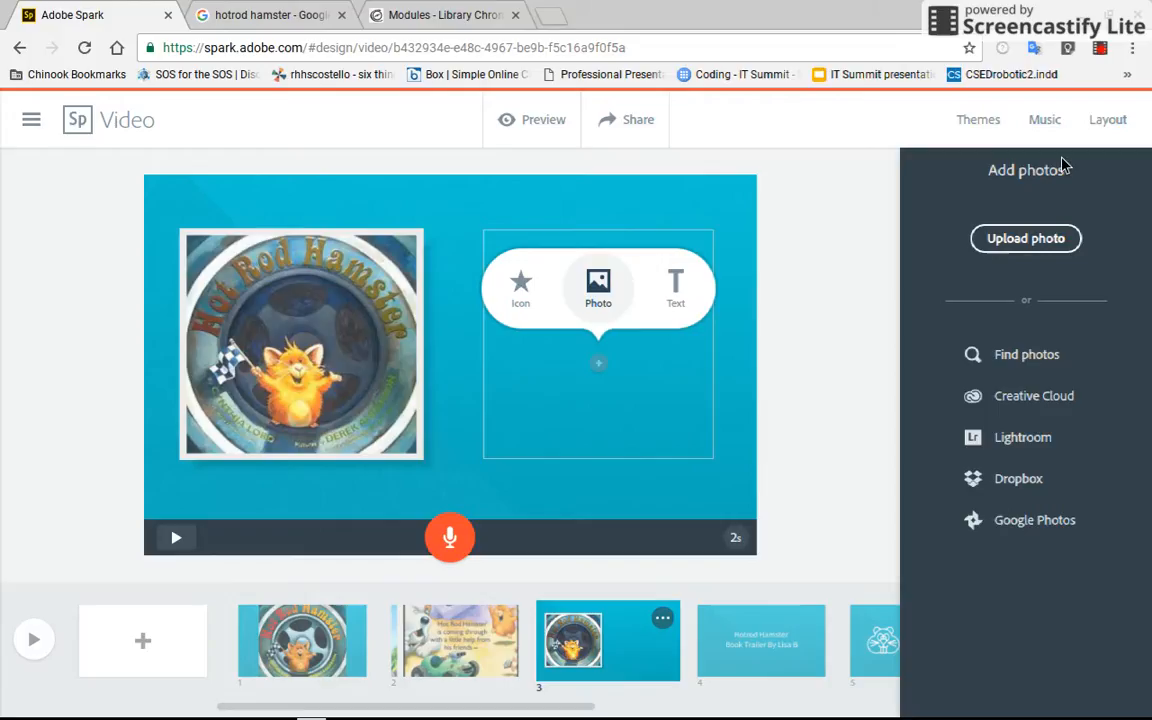
pyautogui.click(1108, 120)
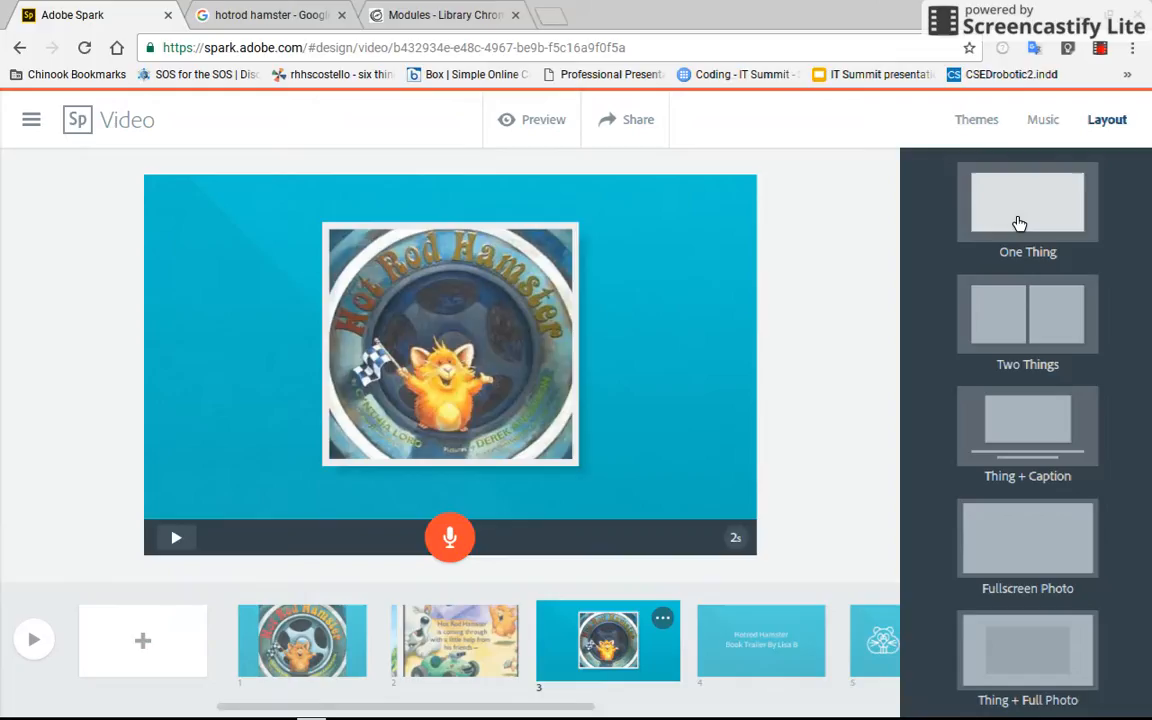